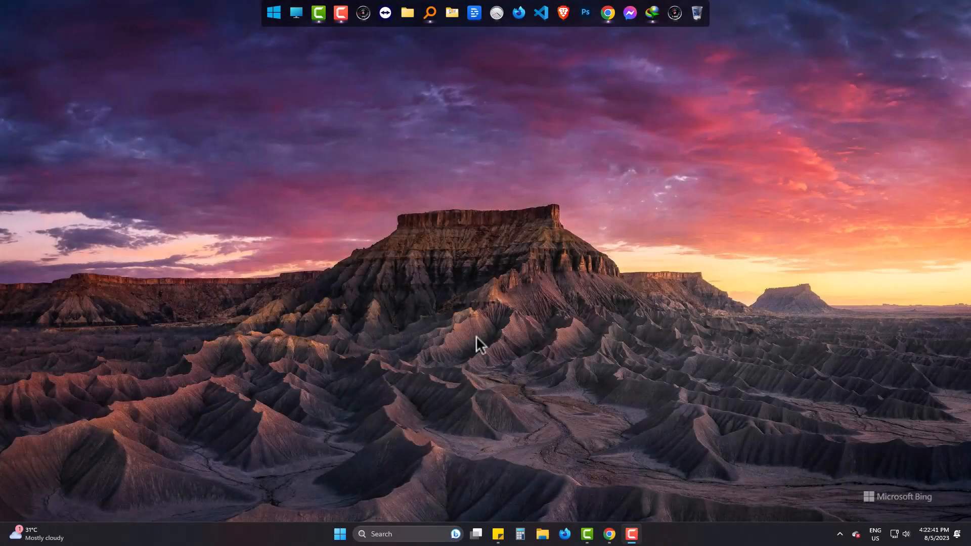
- Create a new text document named Shortcut in the middle of the desktop
click(609, 534)
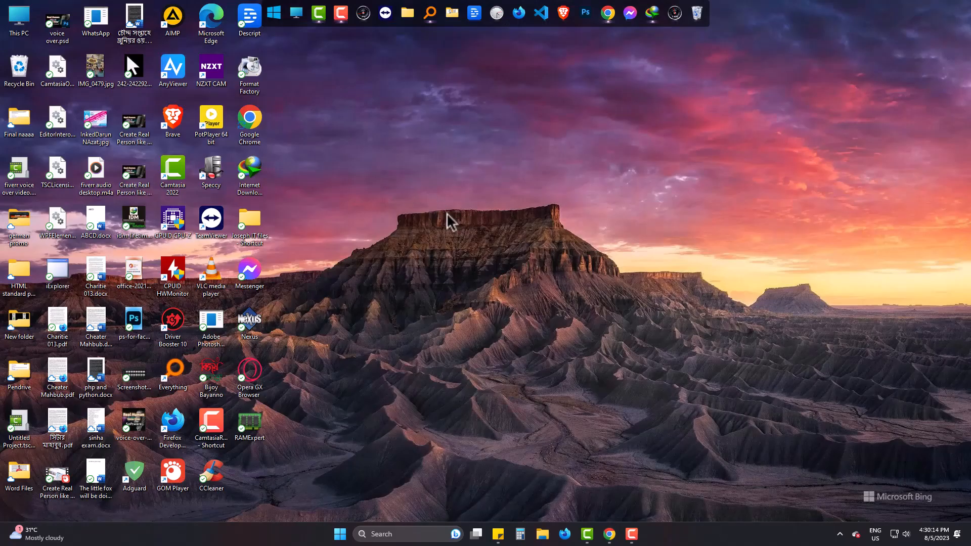
right_click(333, 207)
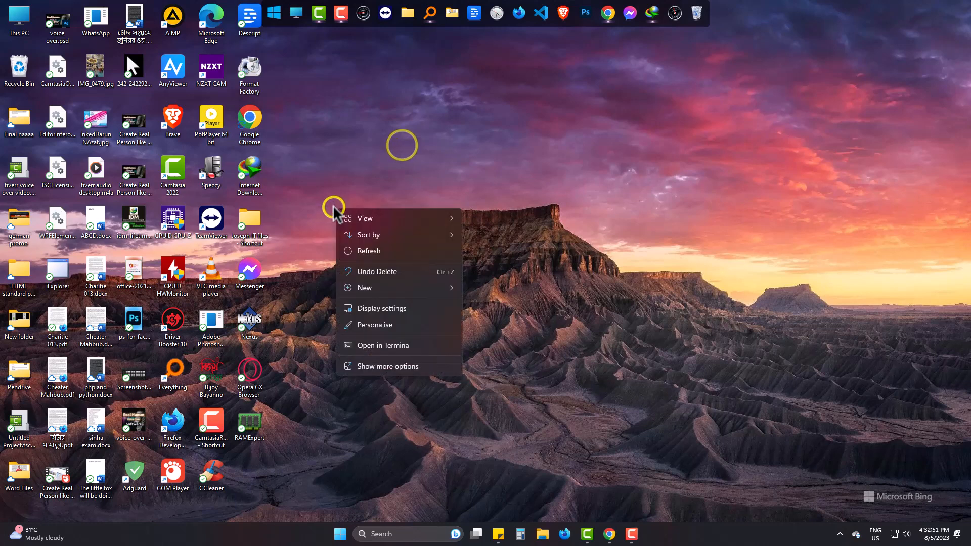
click(364, 288)
text(Shortcut.txt)
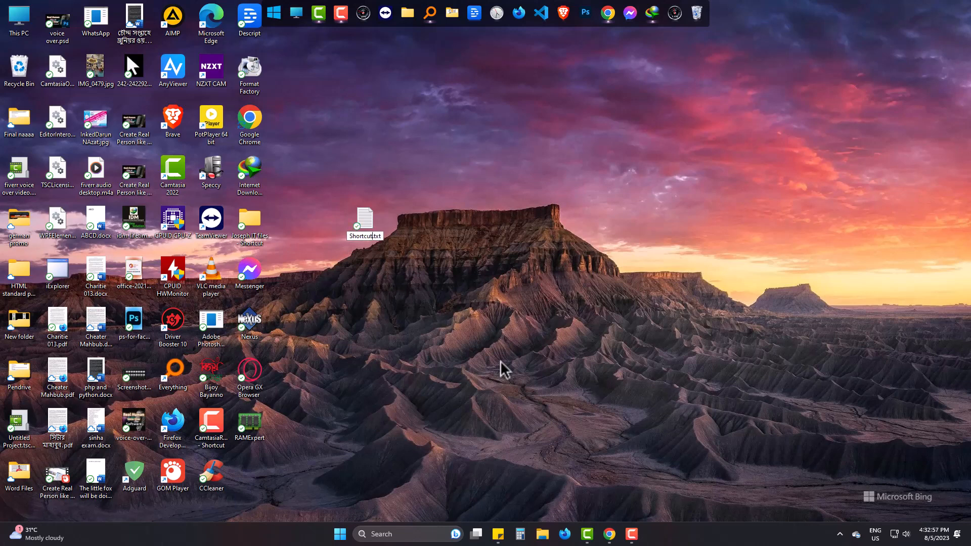
double_click(364, 220)
text(@)
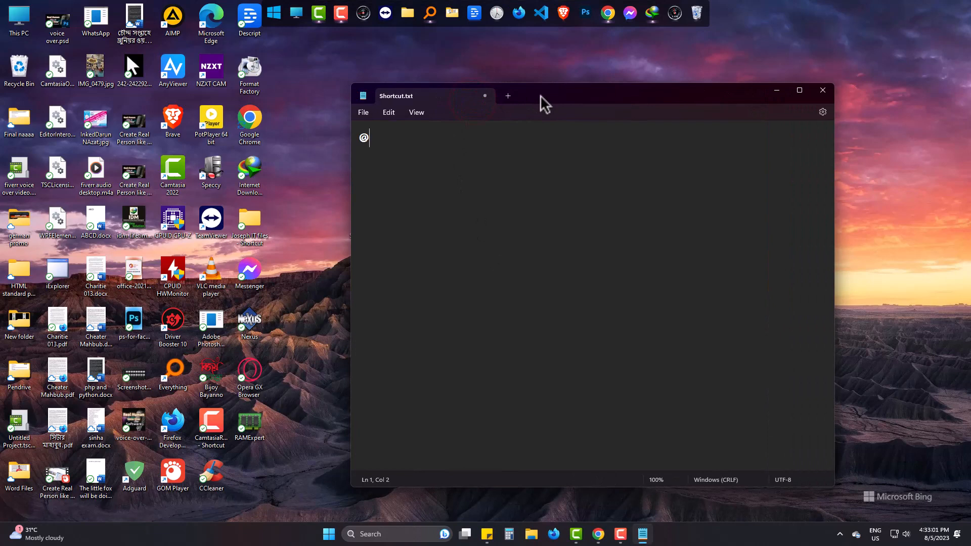
text(echo)
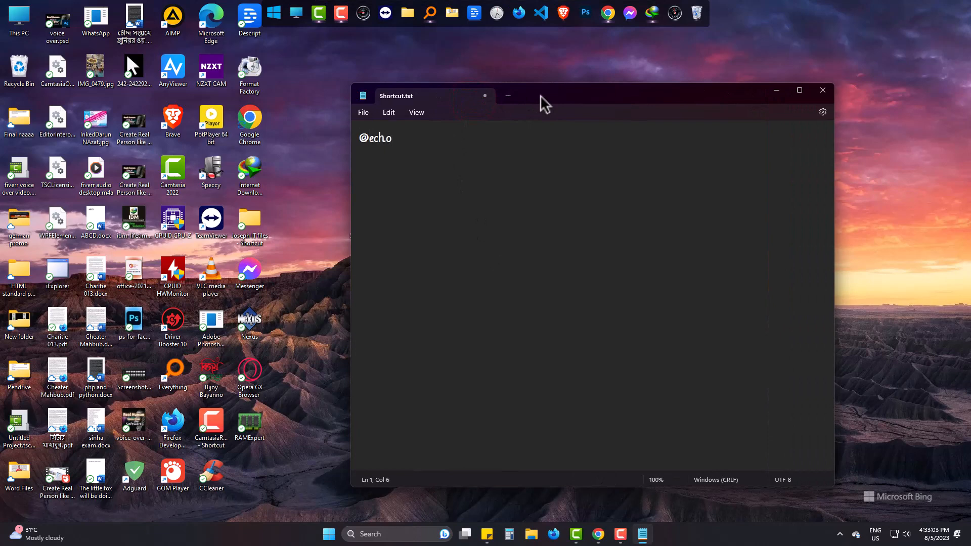
text(off)
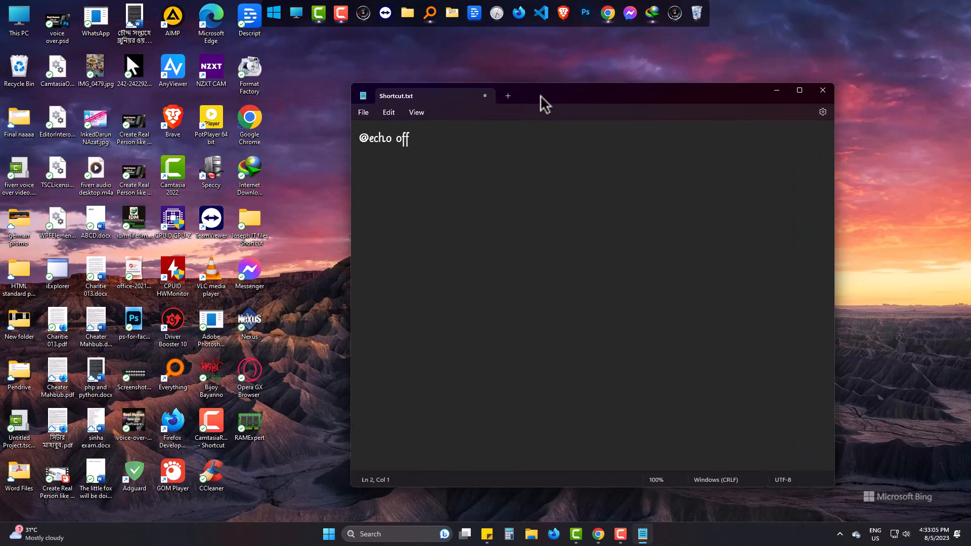
mouse_move(530, 176)
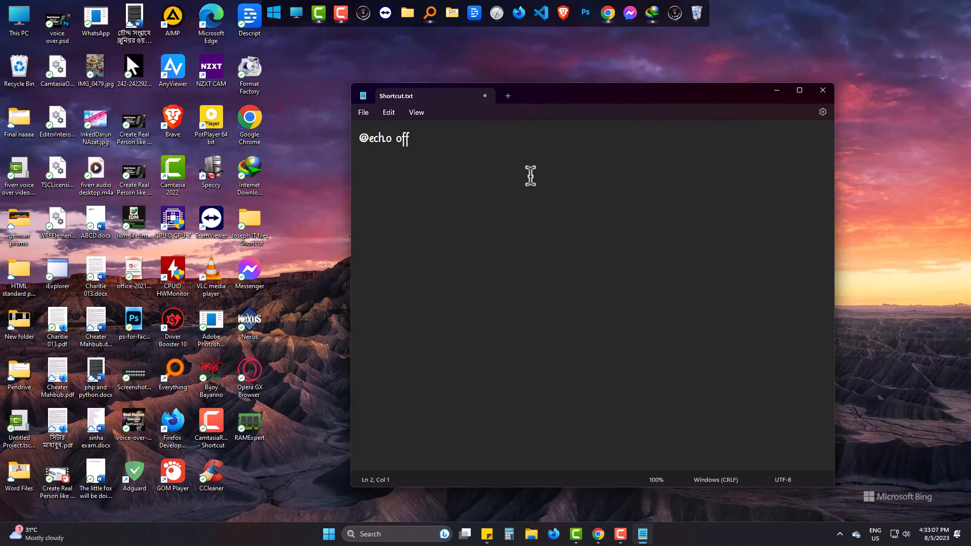
text(https://)
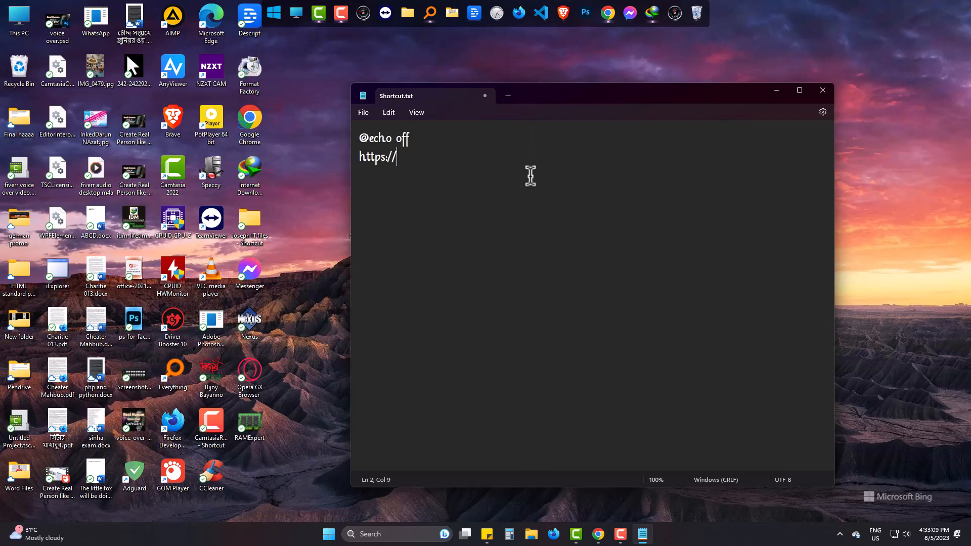
text(www.google.com)
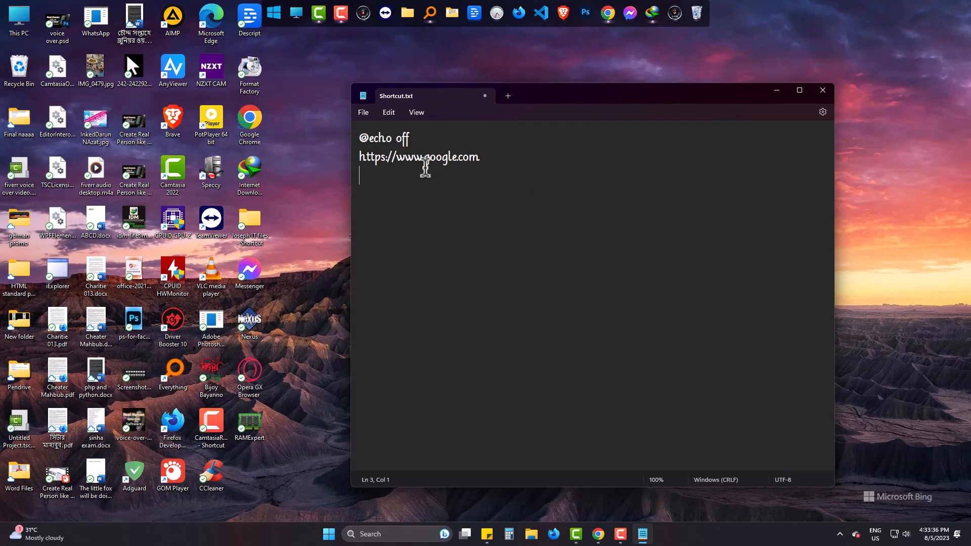
- Copy the Gmail and W3Schools addresses from Chrome and prefix lines with start
click(598, 533)
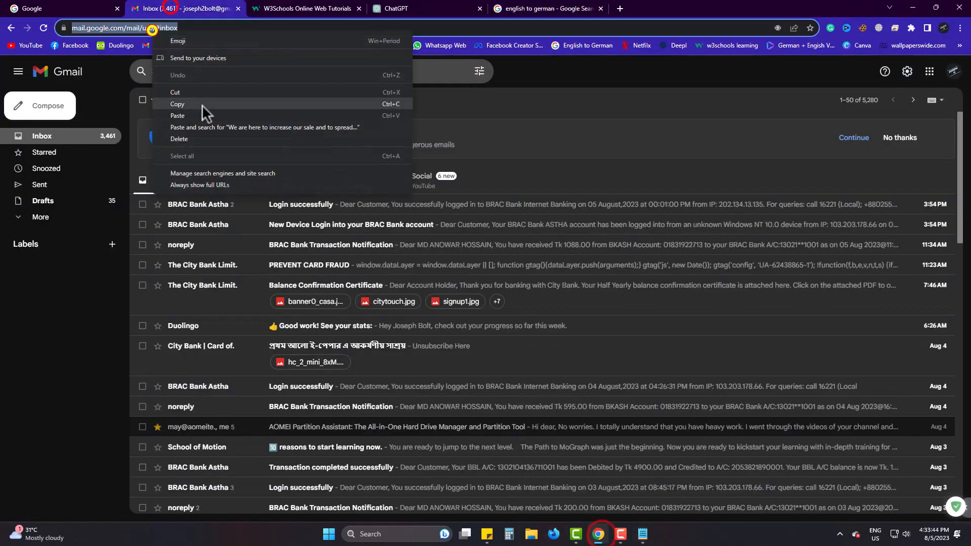
click(304, 8)
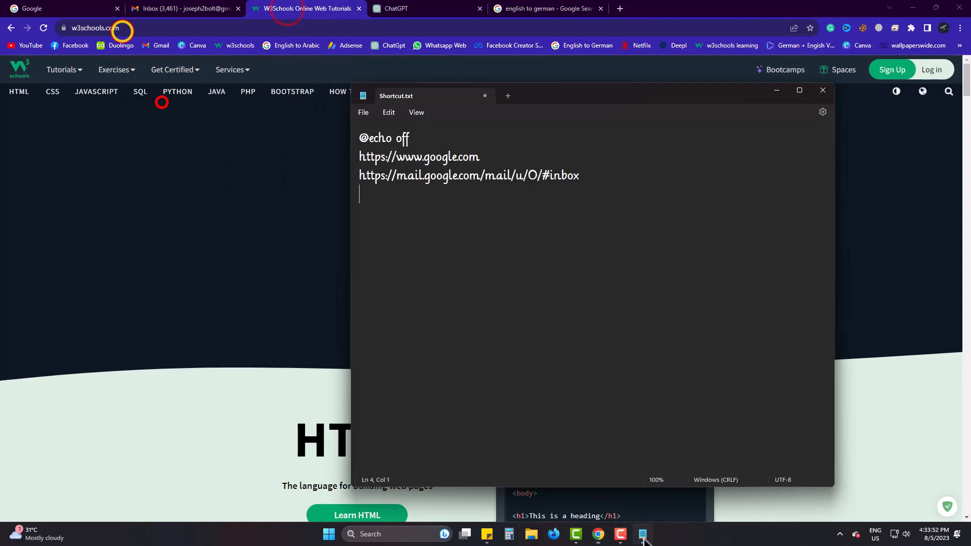
click(545, 9)
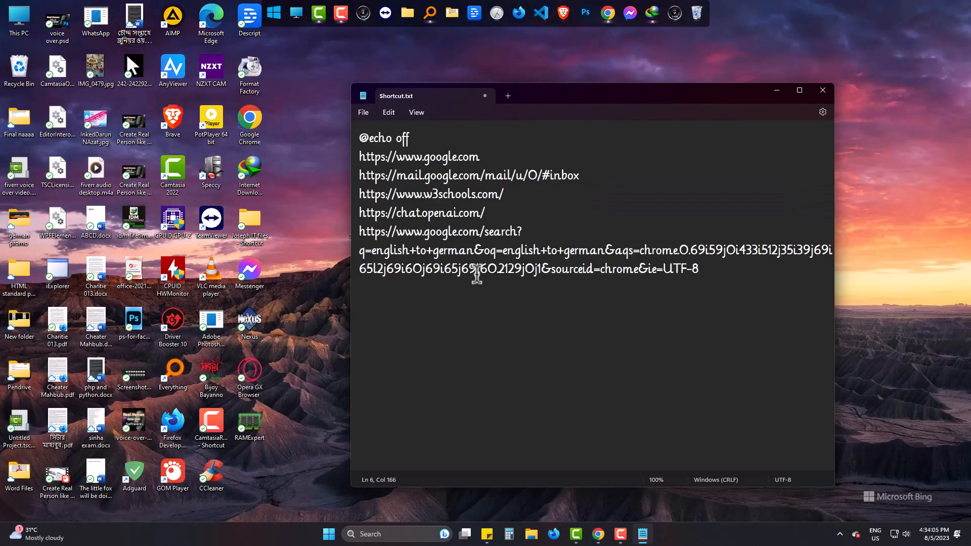
click(361, 157)
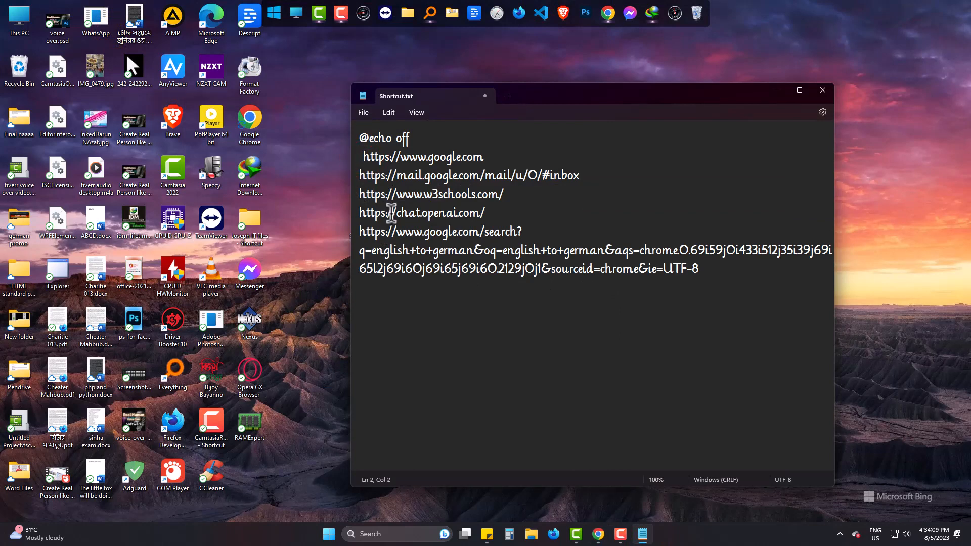
text(start)
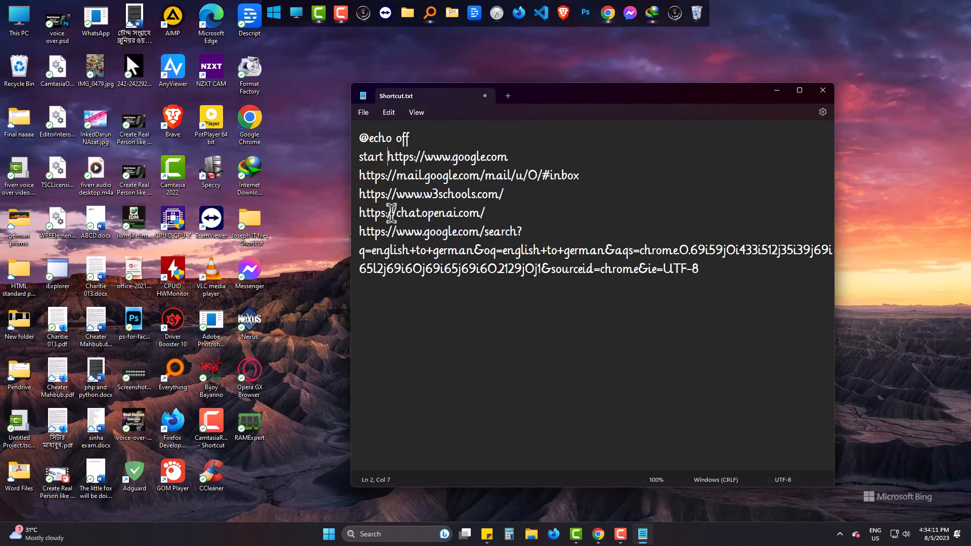
double_click(370, 157)
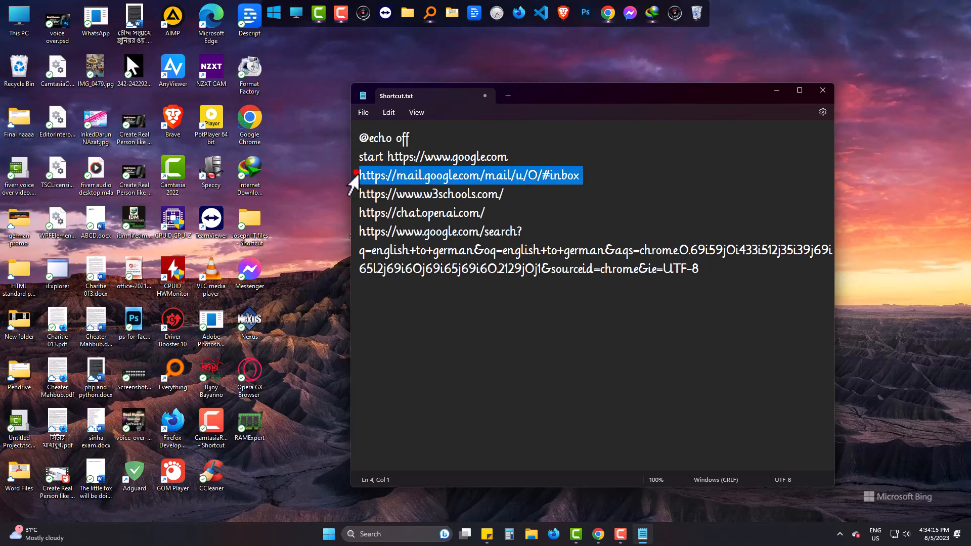
text(start)
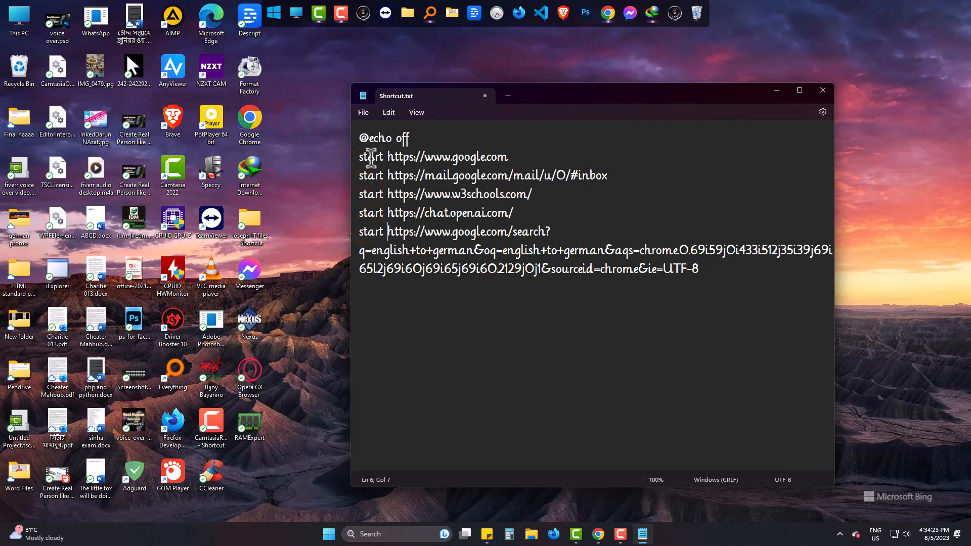
- Save the script as Shortcut.cmd on the desktop, close Notepad, and run it
click(363, 113)
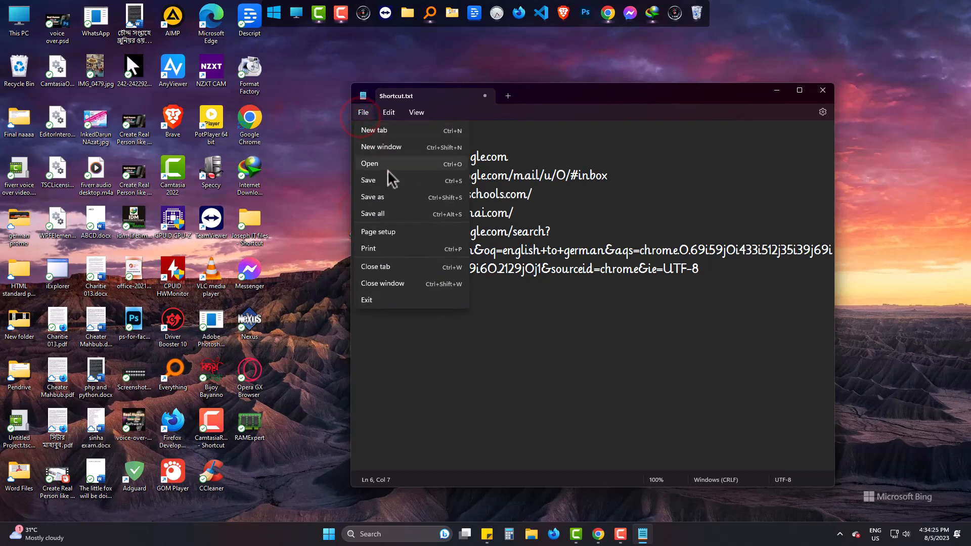
click(373, 197)
text(Shortcut.cmd)
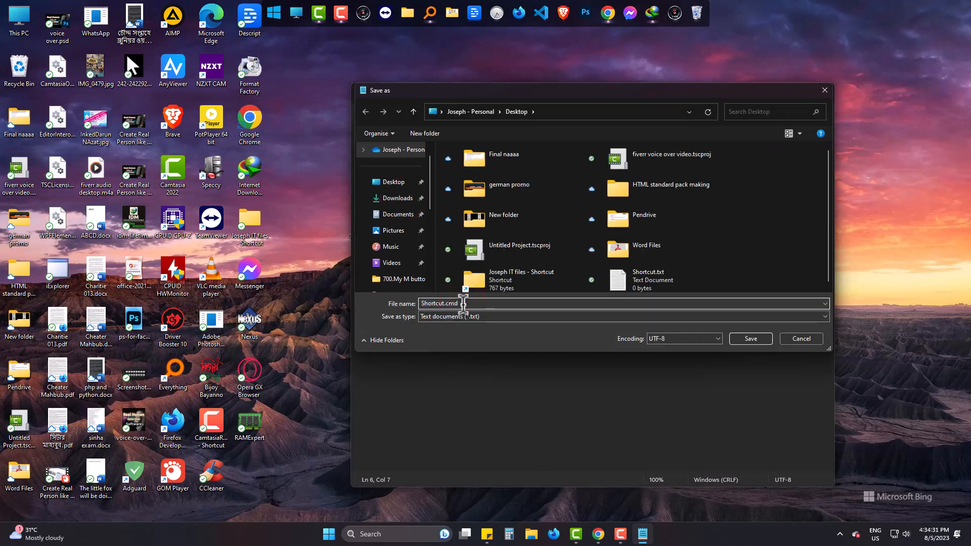
click(750, 339)
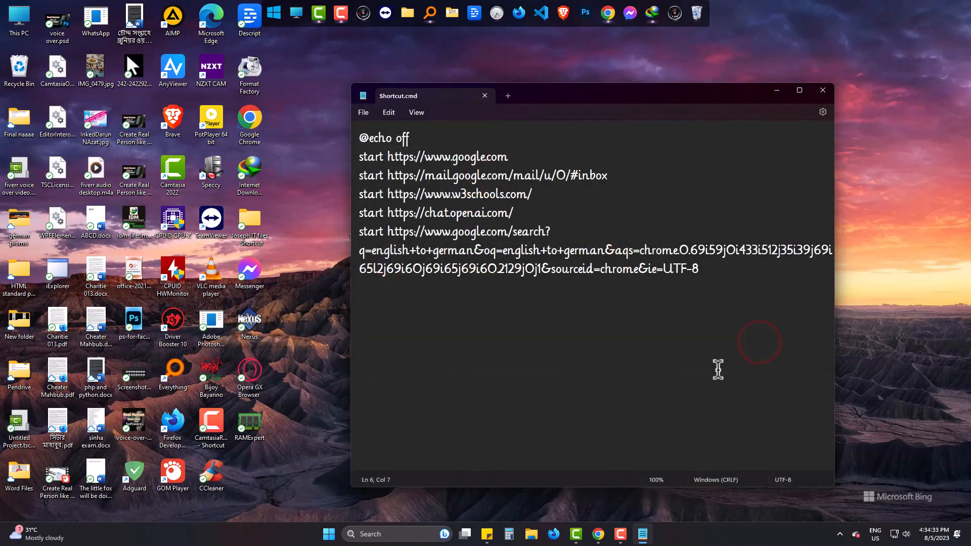
click(822, 90)
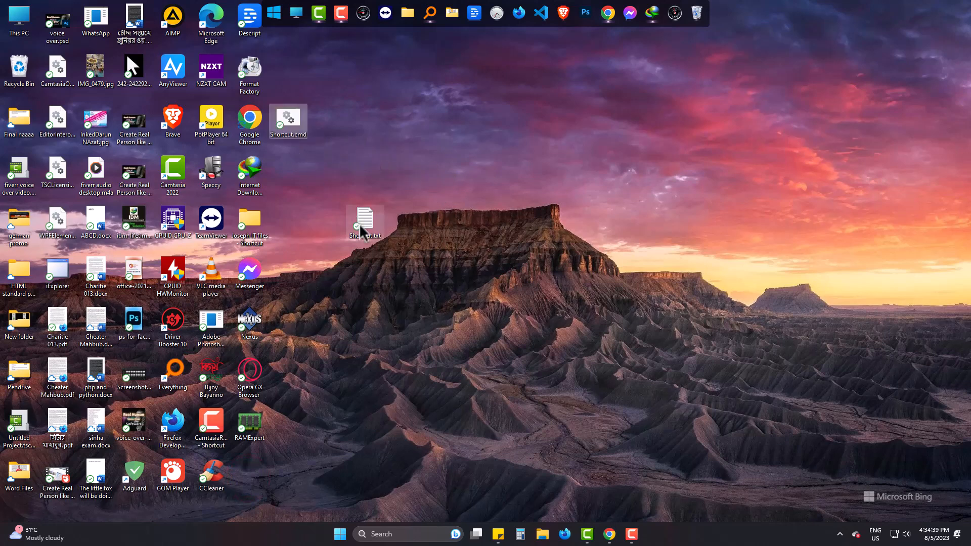
click(364, 221)
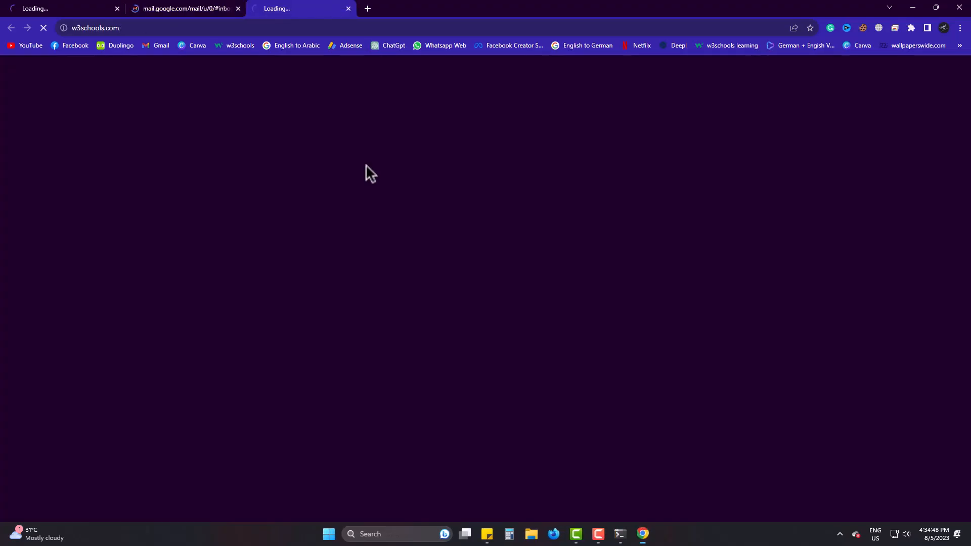
- Check the Google, W3Schools, English-to-German search and Gmail tabs, then close Chrome
click(585, 45)
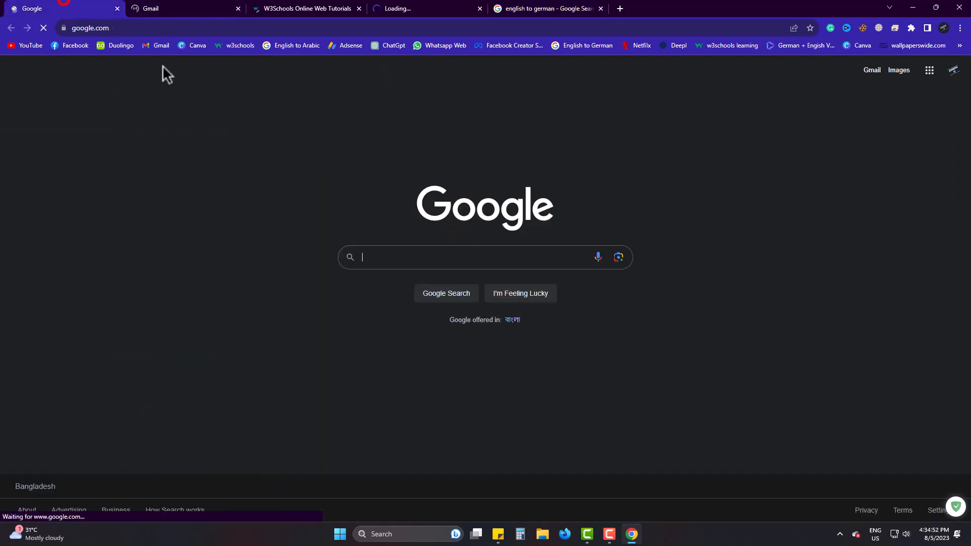
click(303, 8)
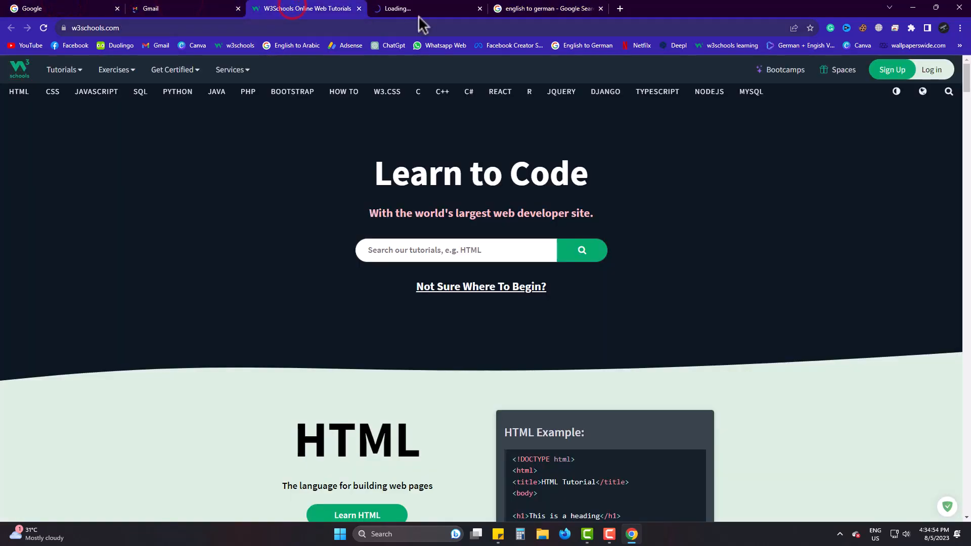
click(547, 8)
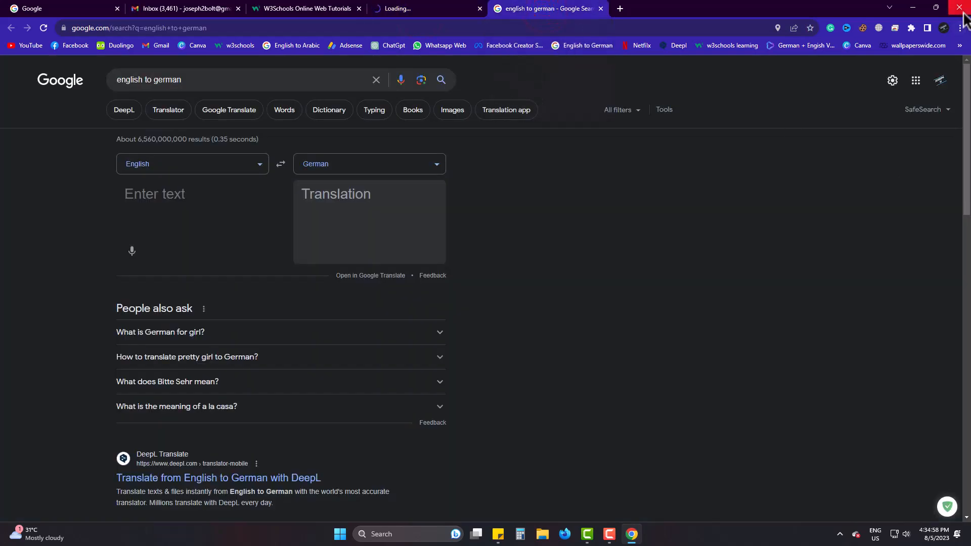
click(962, 7)
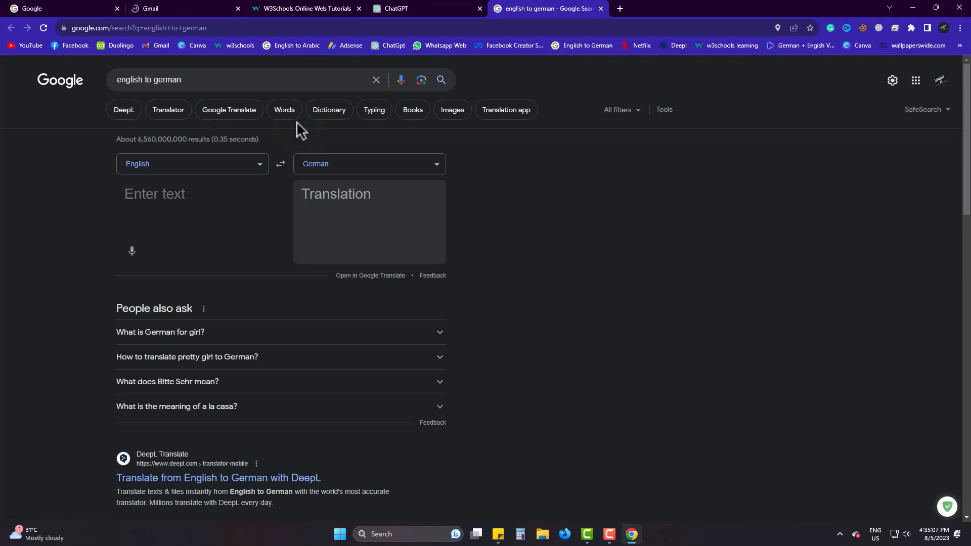
click(173, 8)
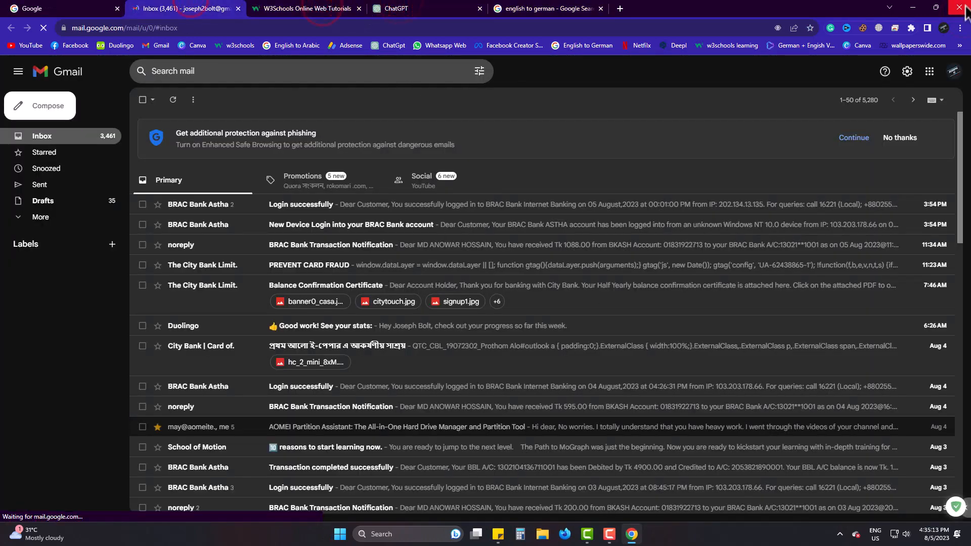
click(963, 7)
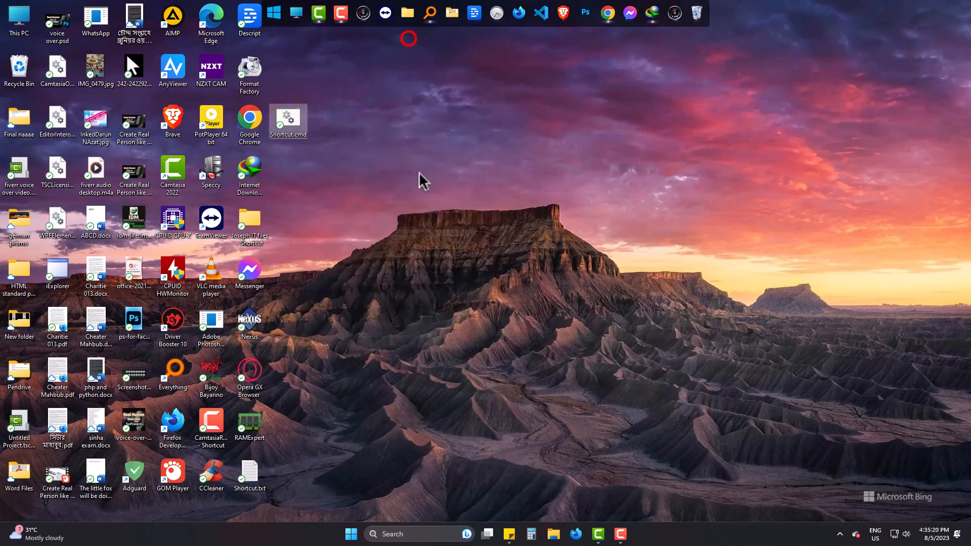
double_click(287, 122)
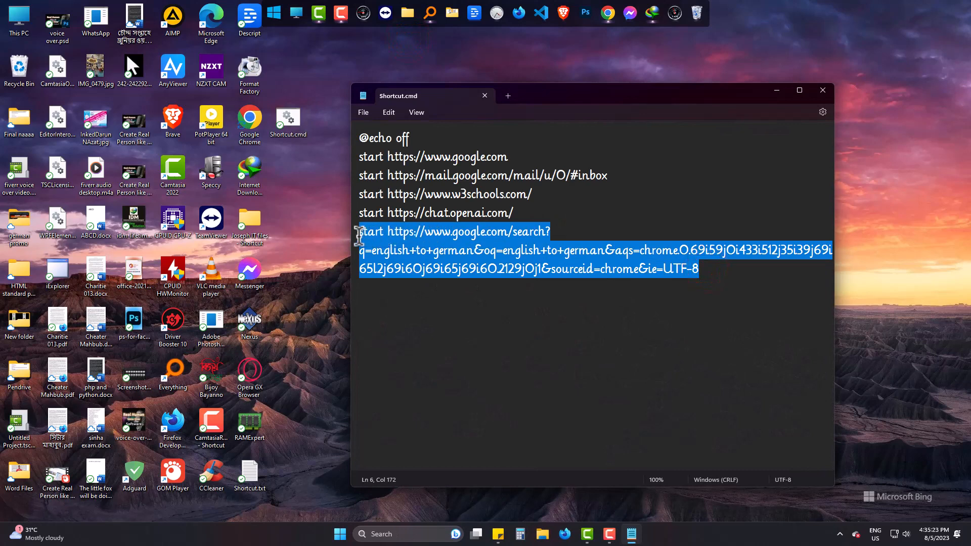
key(Delete)
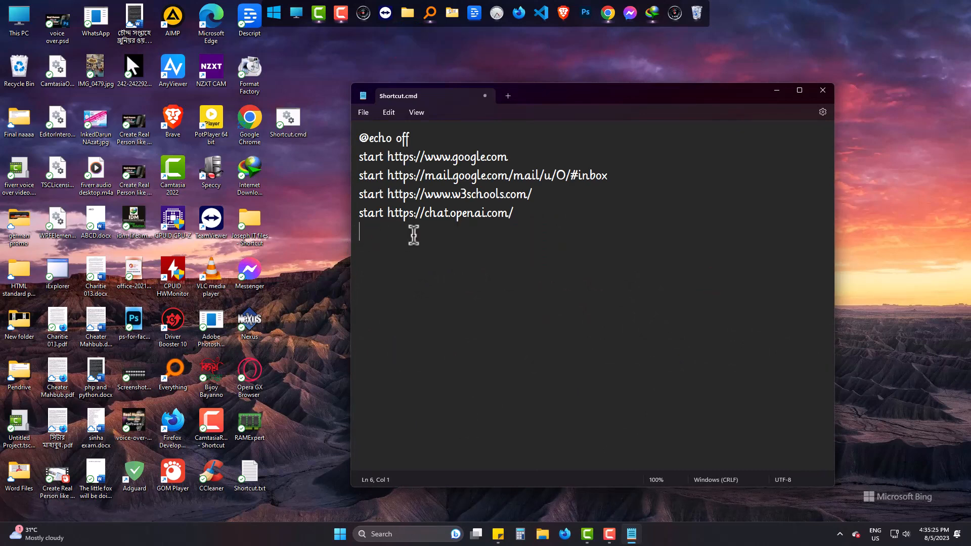
text(start ht)
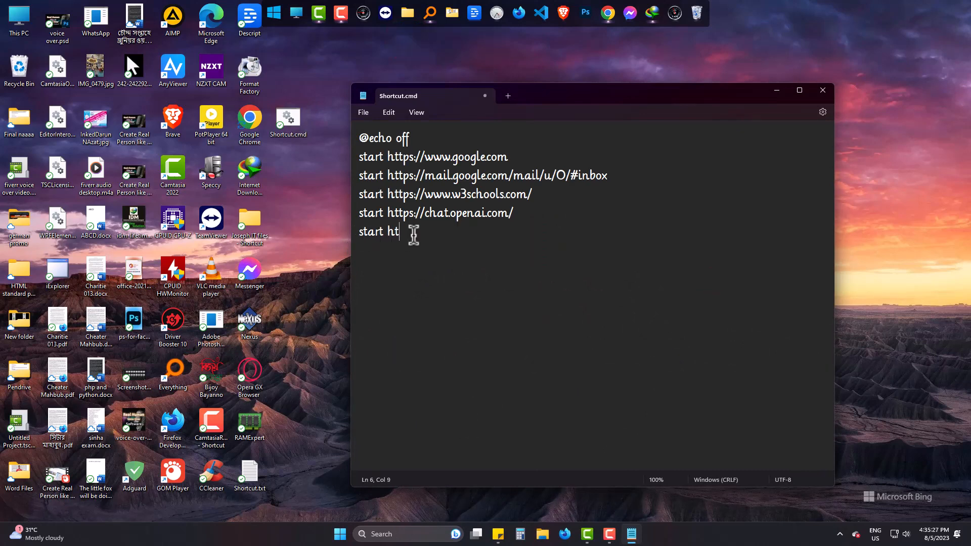
text(tps://)
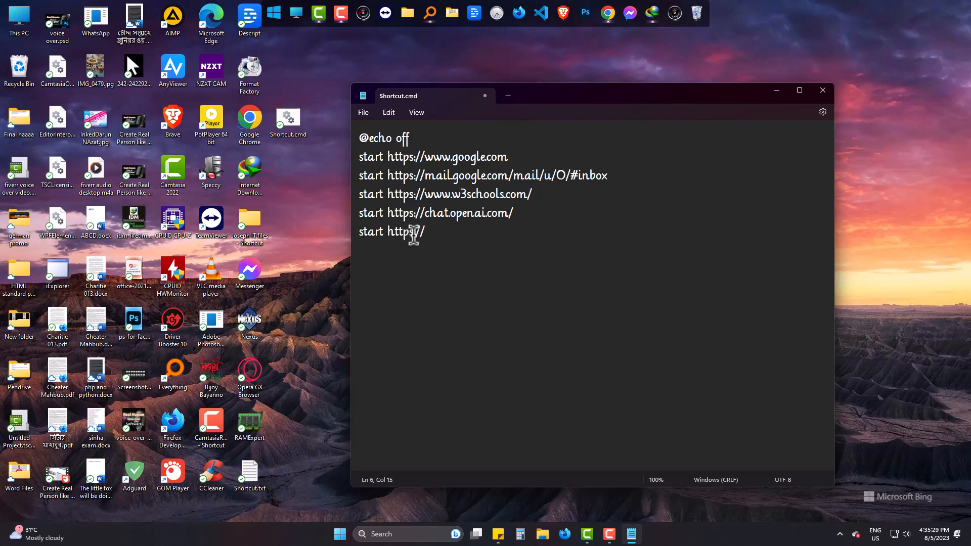
text(fa)
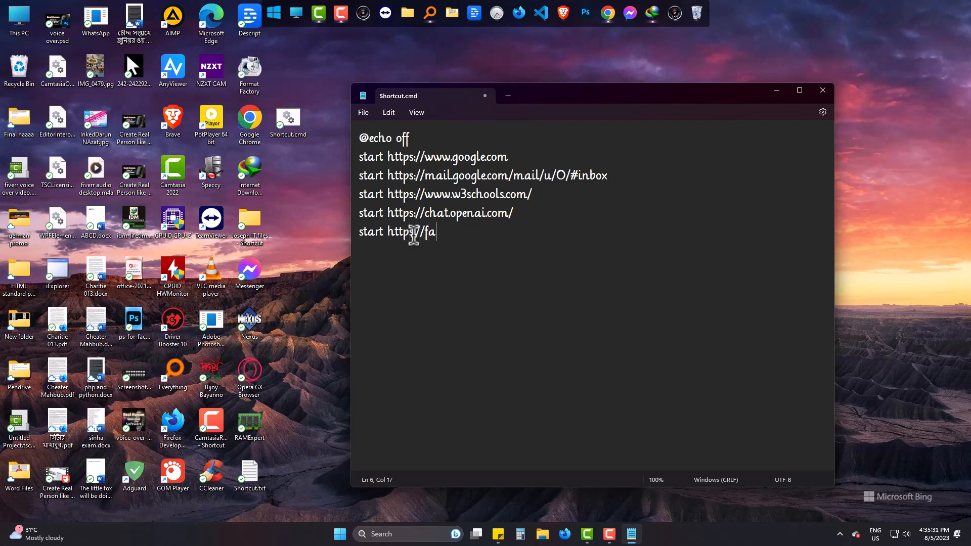
text(cebook.com)
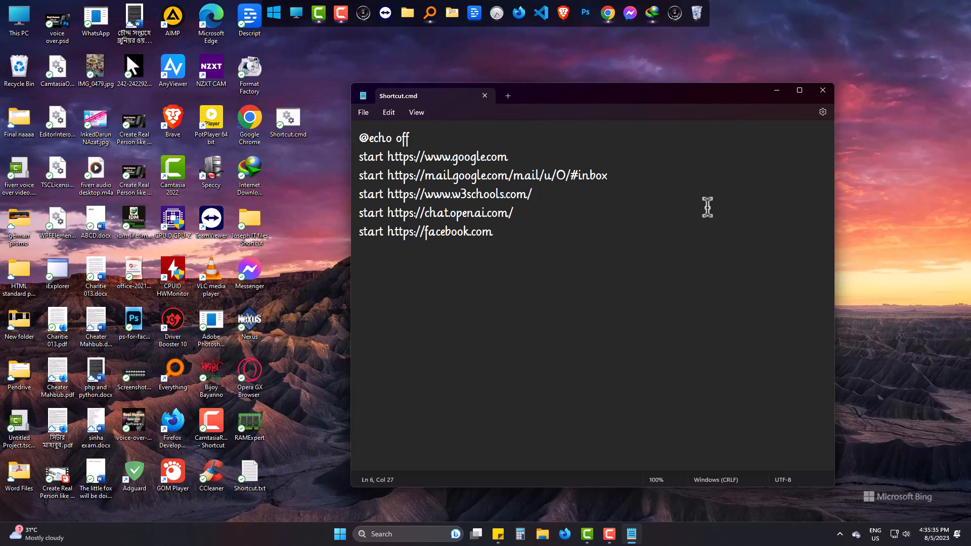
- Close Chrome after checking the new Facebook tab, then right-click the desktop
click(822, 90)
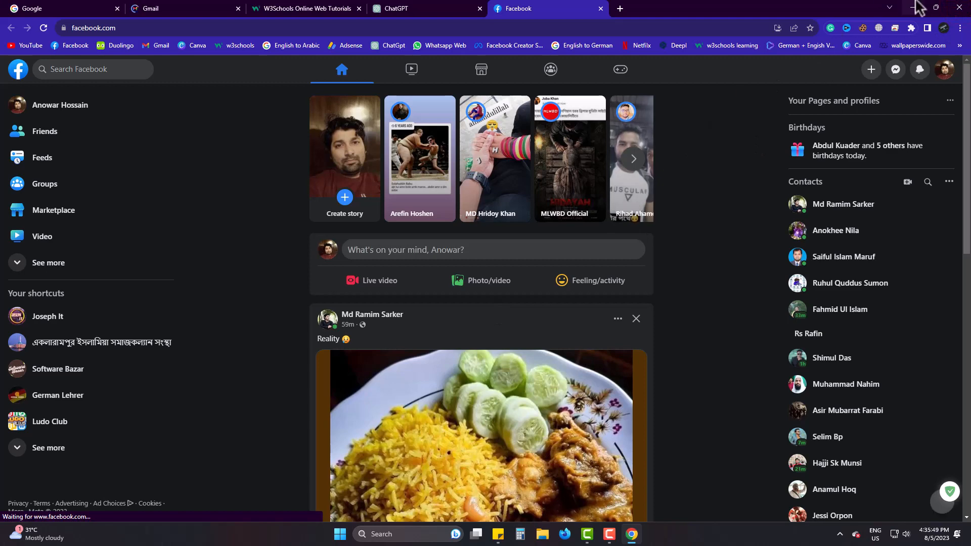
right_click(511, 161)
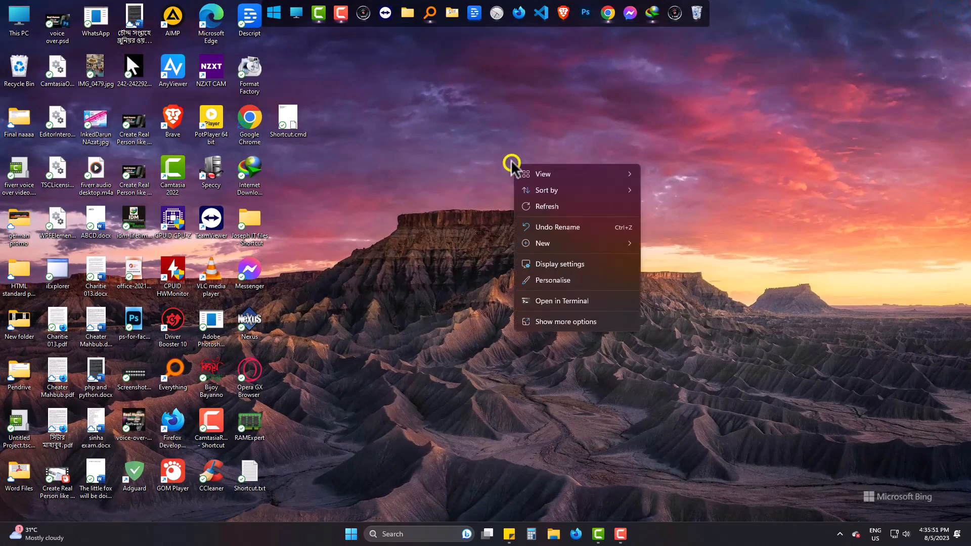